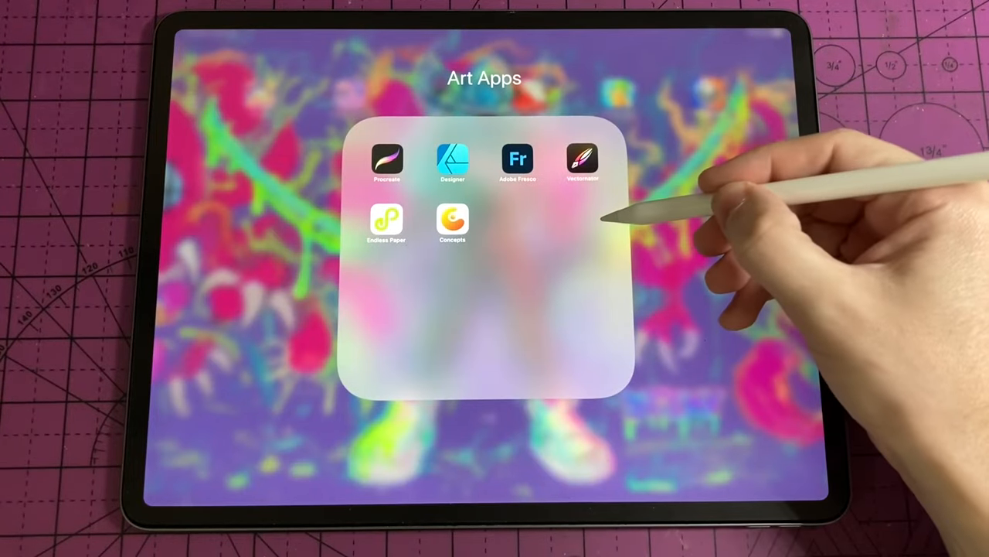
Launch Endless Paper from the Art Apps folder and start a fresh blank canvas.
left_click(387, 220)
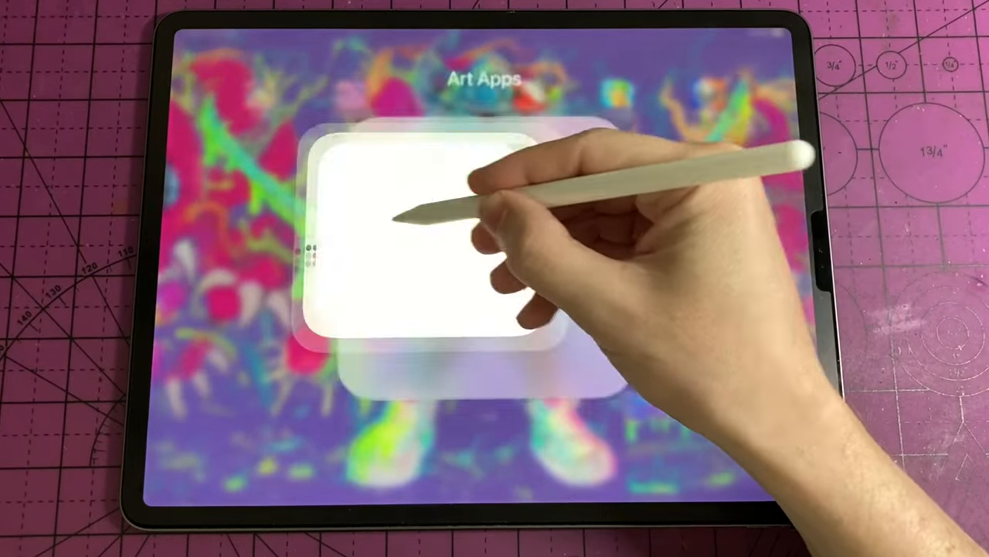
left_click(448, 232)
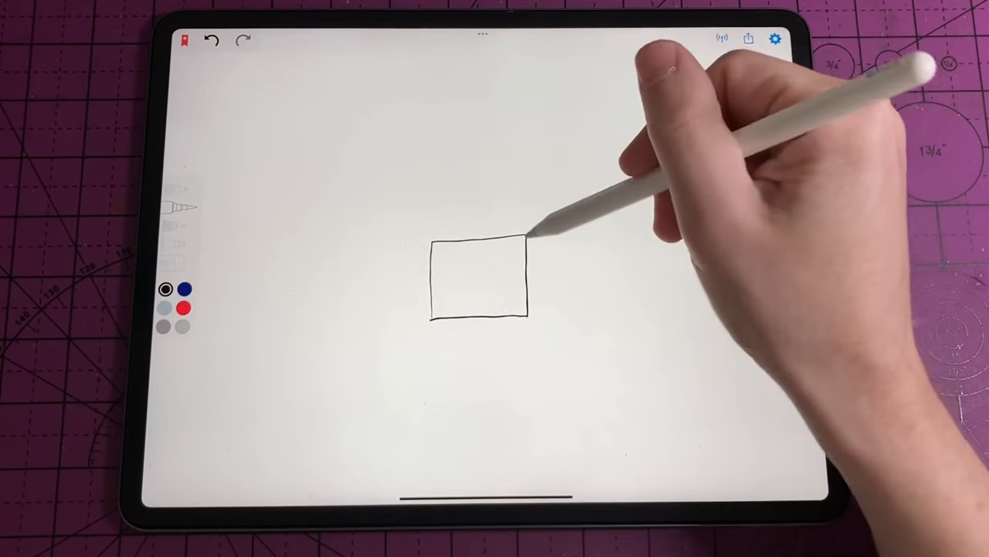
Draw a perspective line from the square's corner and floor lines along the corridor.
left_click_drag(529, 240, 742, 69)
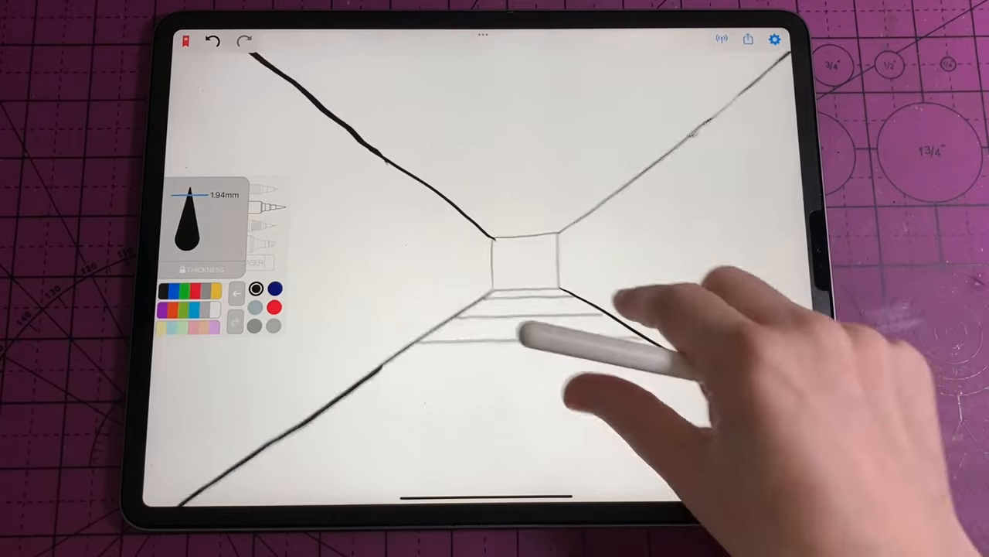
left_click_drag(533, 333, 673, 363)
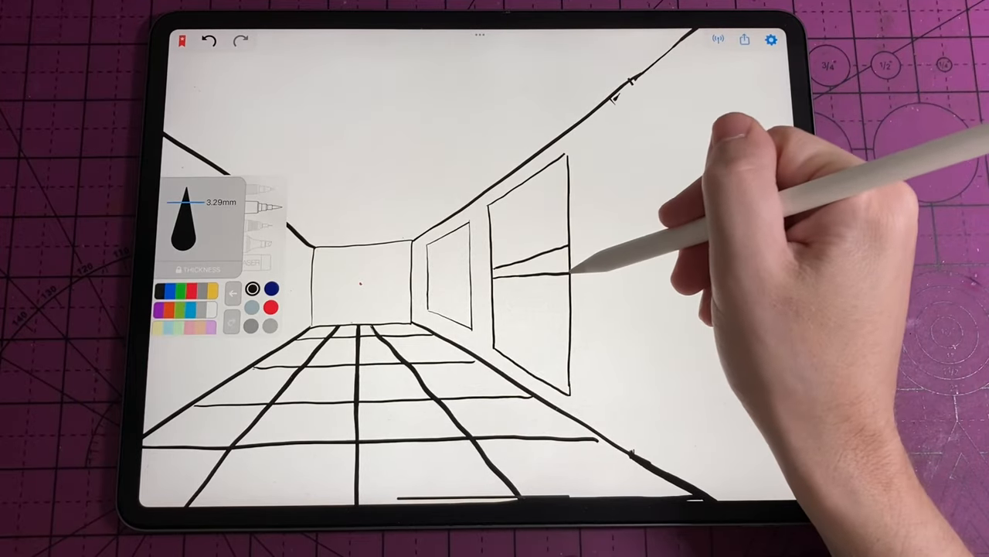
Increase the pen thickness for drawing the floor grid and wall frames.
left_click(254, 289)
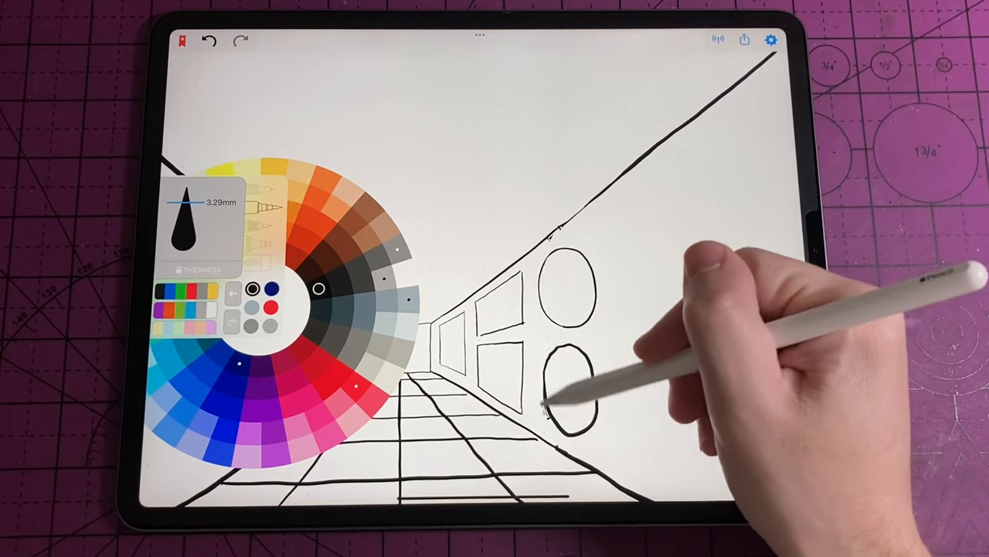
Draw a black oval frame on the corridor's right wall.
left_click_drag(541, 418, 587, 348)
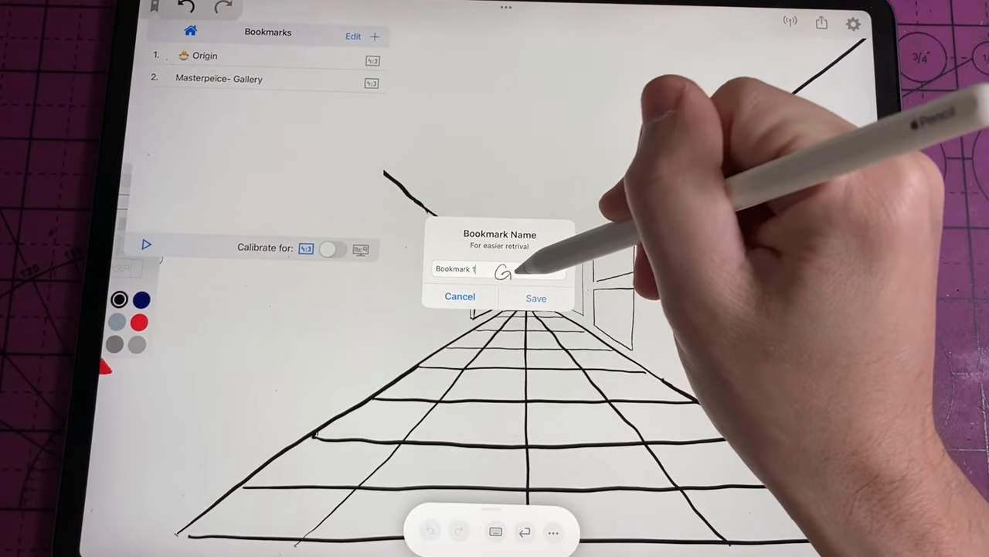
Name the new bookmark 'Gallery' and save it.
type("Gallery 2")
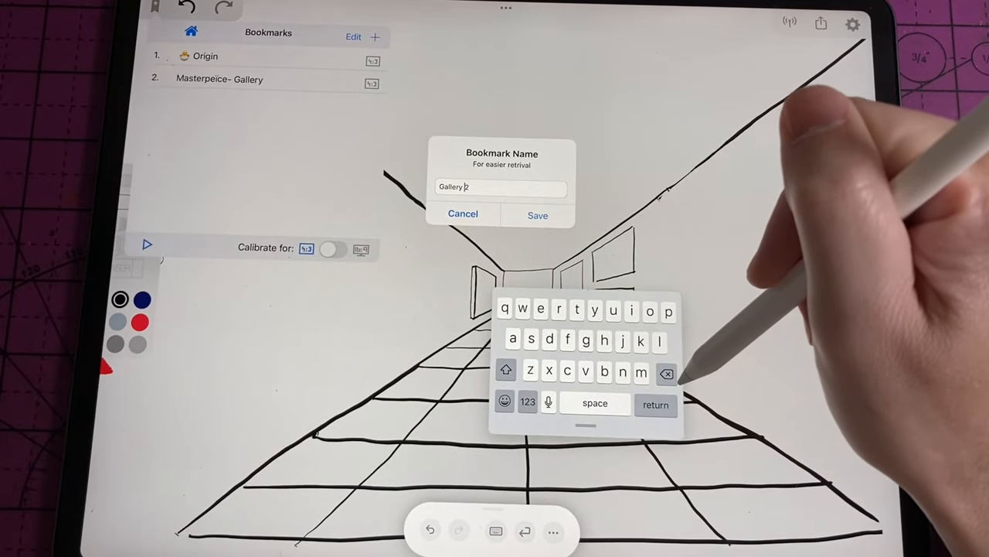
left_click(464, 214)
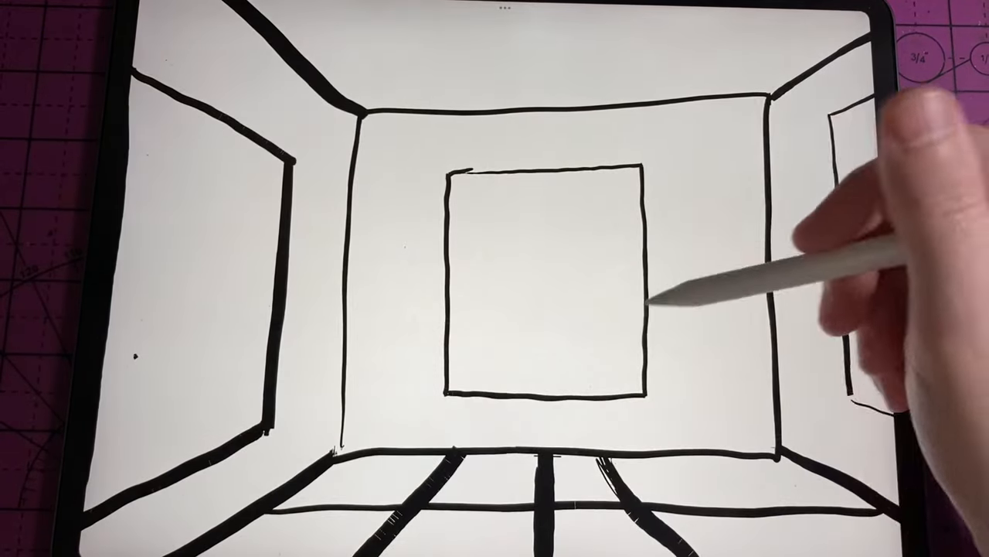
Draw a bold rectangular picture frame on the corridor's back wall.
left_click_drag(479, 317, 557, 340)
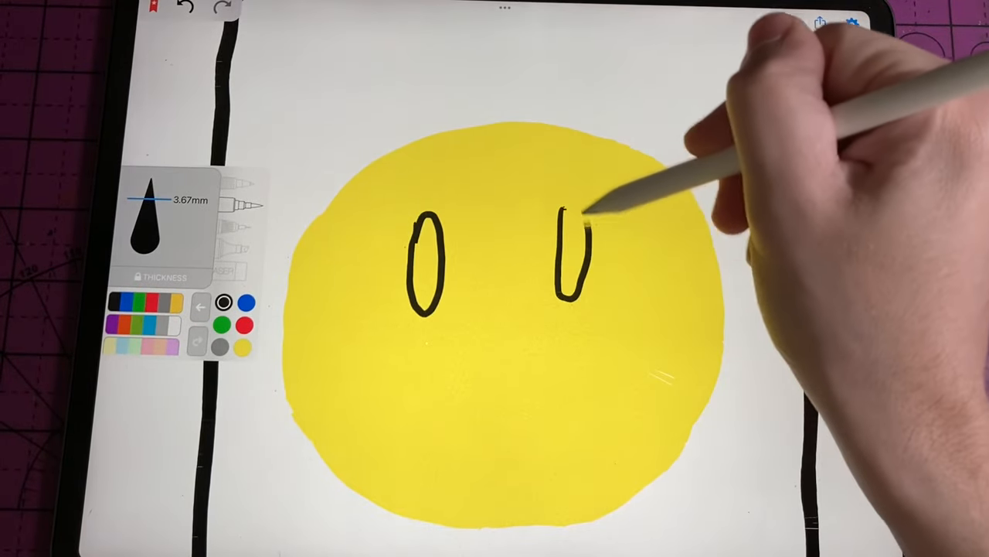
Outline and fill the smiley face's right eye in black.
left_click_drag(572, 232, 572, 294)
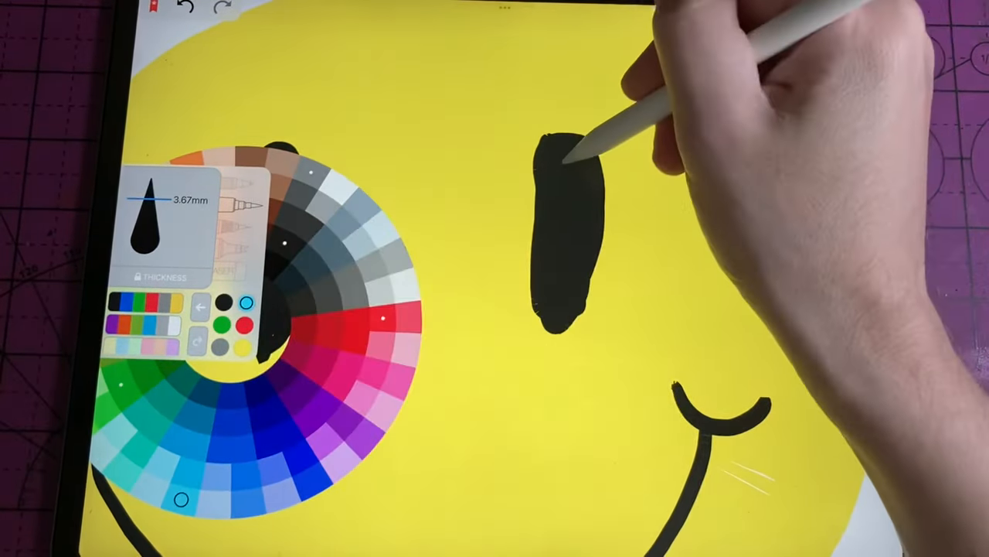
left_click_drag(571, 170, 585, 224)
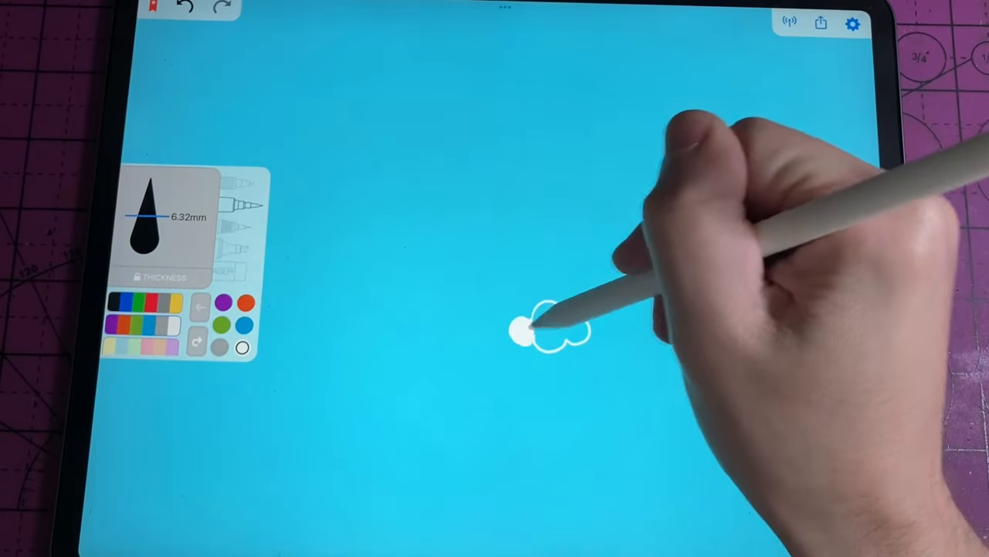
Draw the small white cloud shape inside the blue patch.
left_click_drag(526, 328, 553, 325)
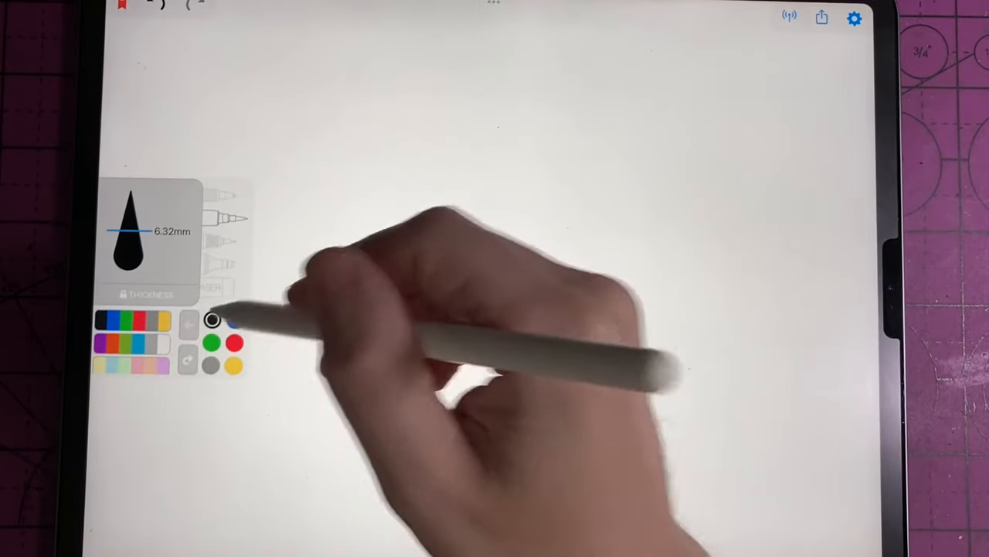
Sketch golden curved outlines on the blank area using the gold swatch and Regular pen.
left_click_drag(464, 266, 611, 266)
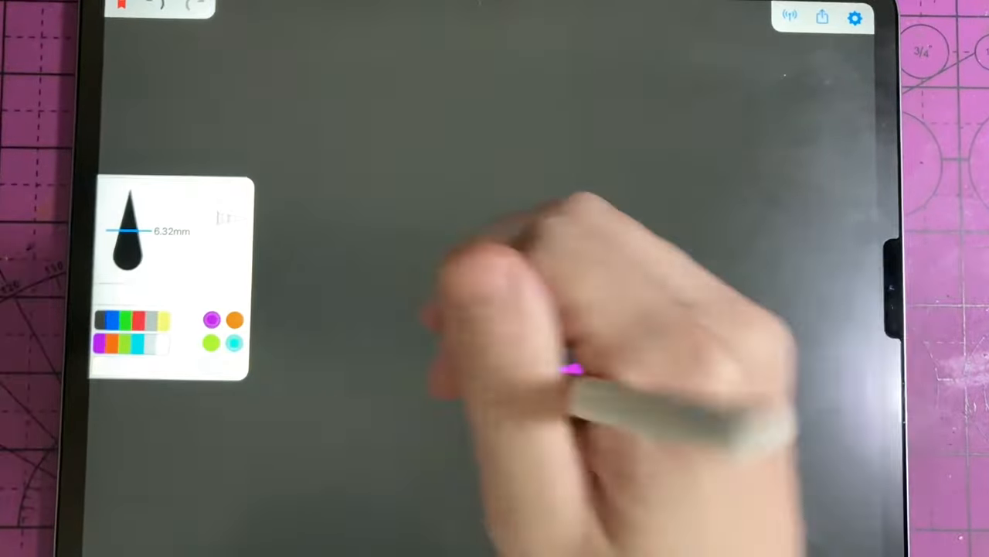
left_click(235, 343)
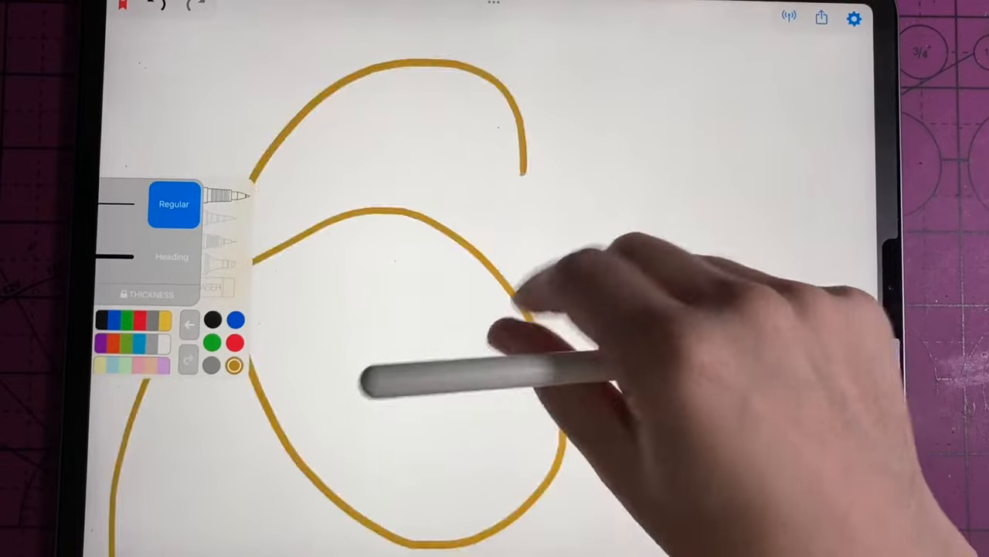
left_click(173, 257)
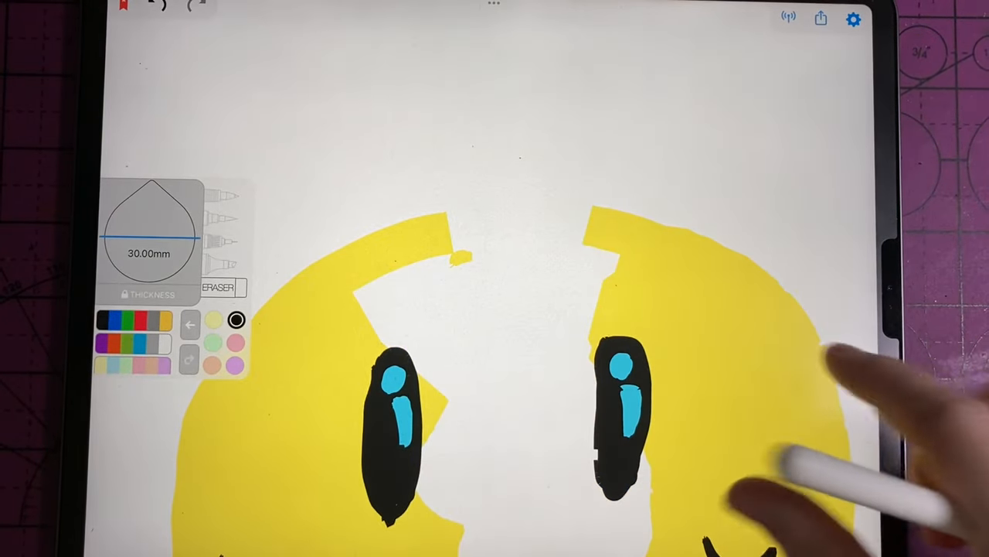
Erase a horizontal strip through the yellow smiley face with the 30 mm eraser.
left_click_drag(309, 364, 680, 363)
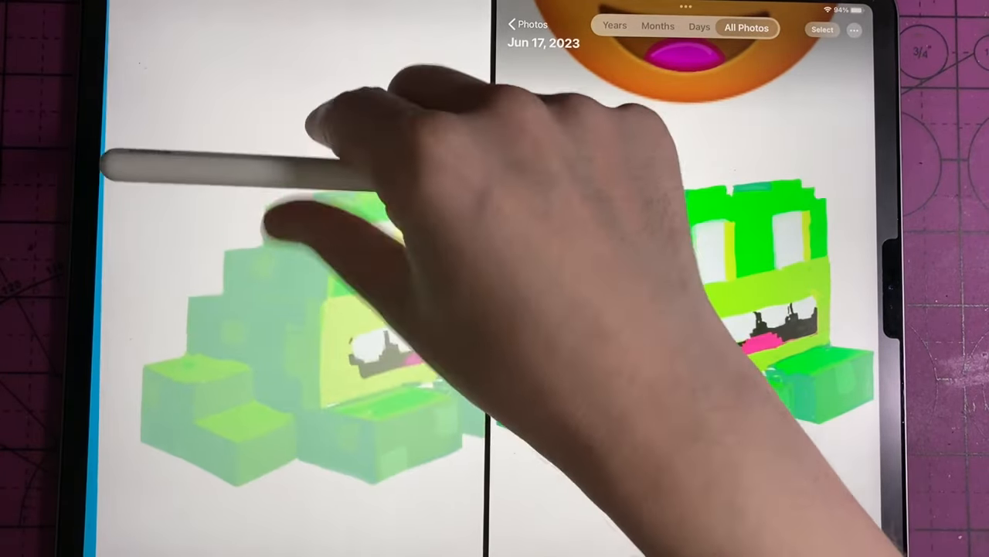
Drop the dragged frog photo onto the Endless Paper canvas.
left_click(348, 270)
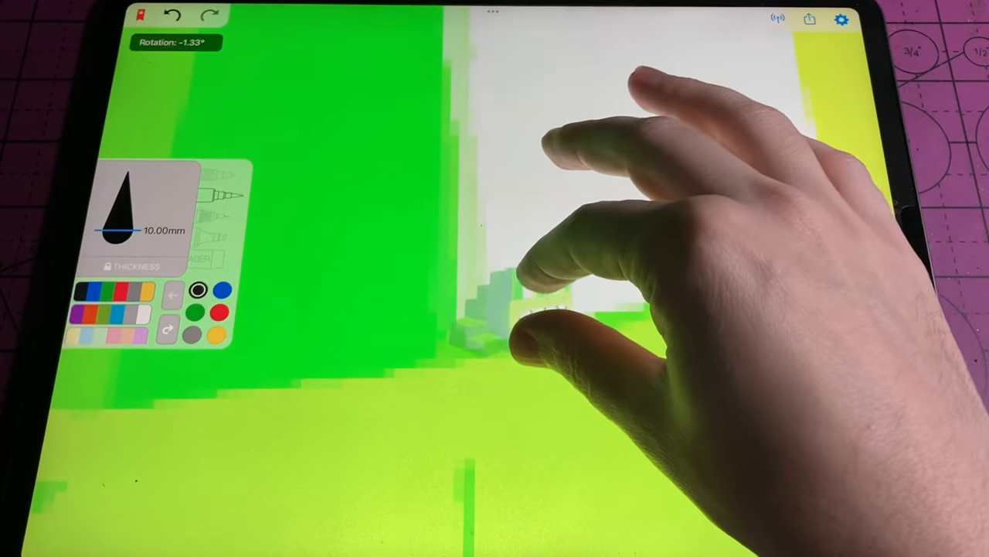
Draw a thick black circle with a brown pretzel figure and dangling legs inside.
left_click(533, 309)
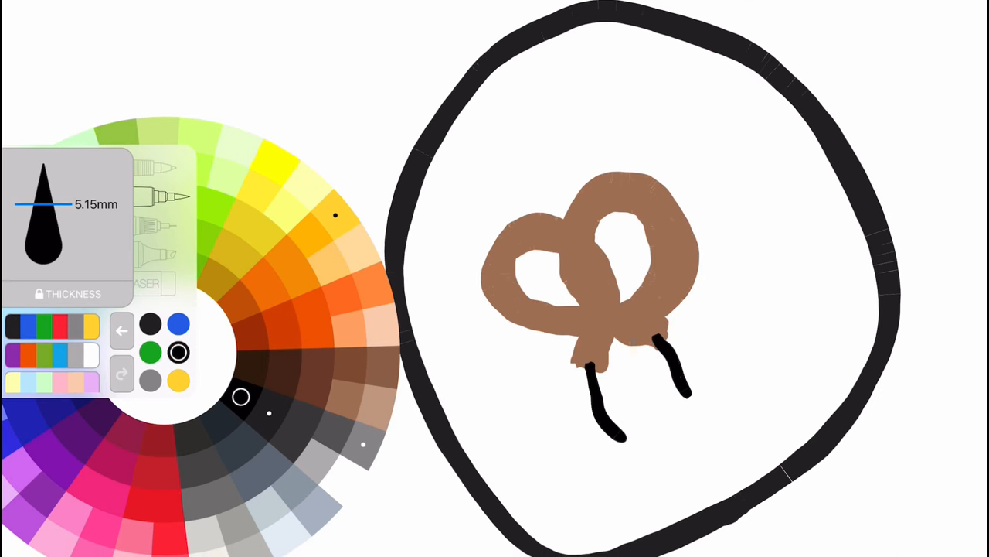
Pick red on the colour wheel and add a foot blob under the left leg.
left_click(178, 353)
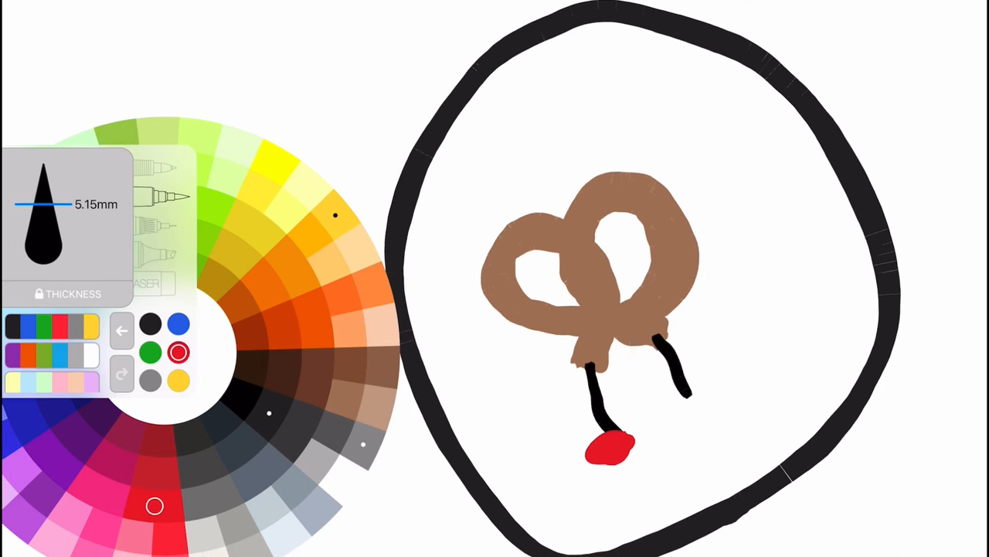